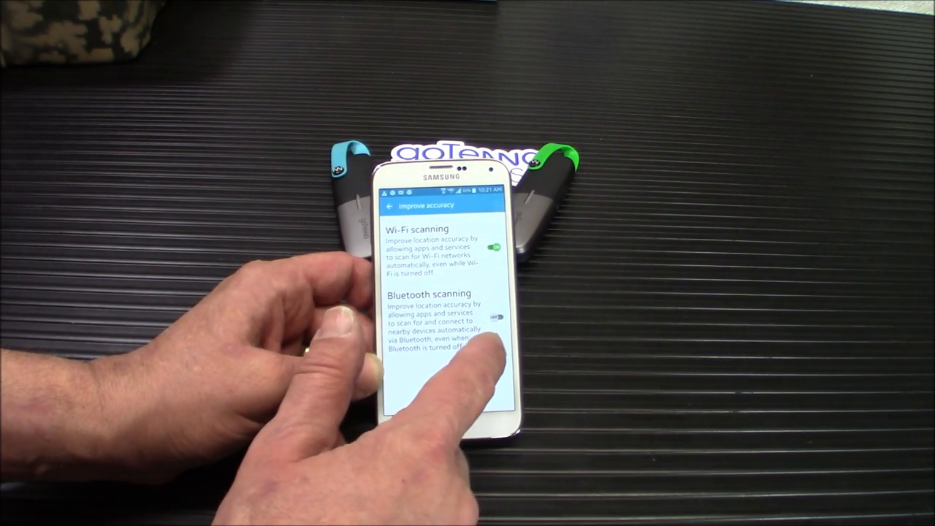
Turn off Wi-Fi and Bluetooth scanning for location accuracy and leave the screen.
left_click(495, 247)
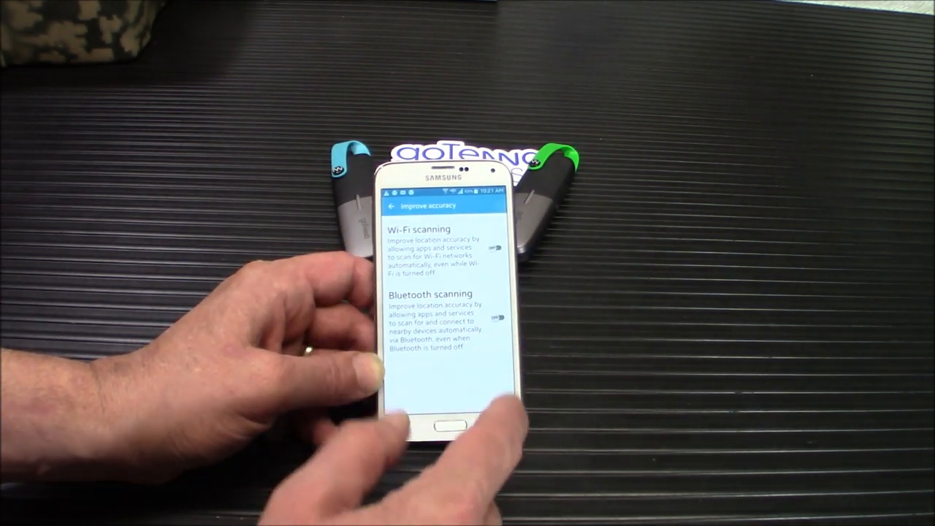
left_click(391, 205)
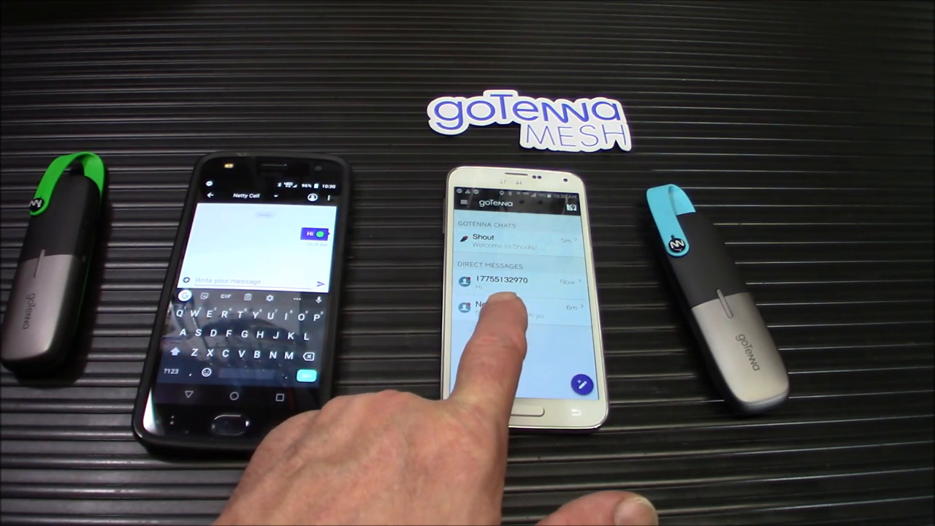
Open the numbered direct-message conversation with the other phone showing its 'Hi' message.
left_click(583, 384)
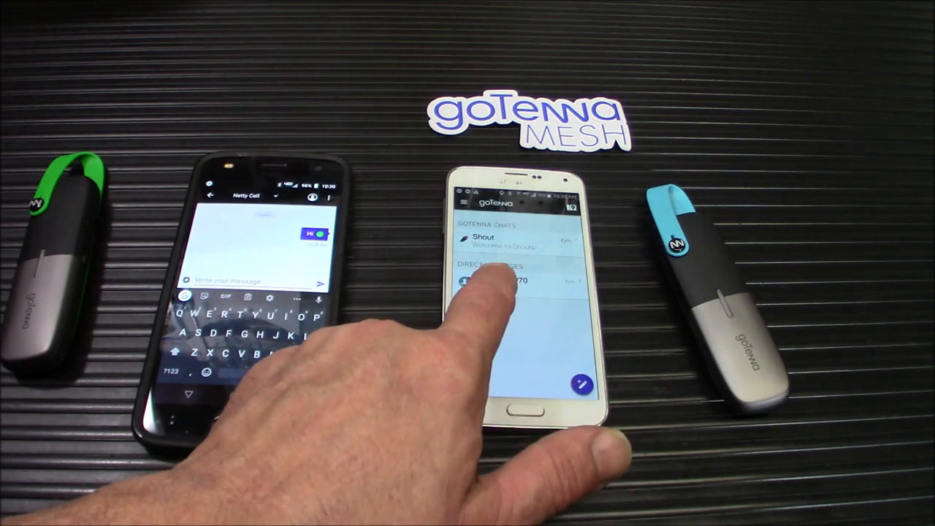
left_click(511, 280)
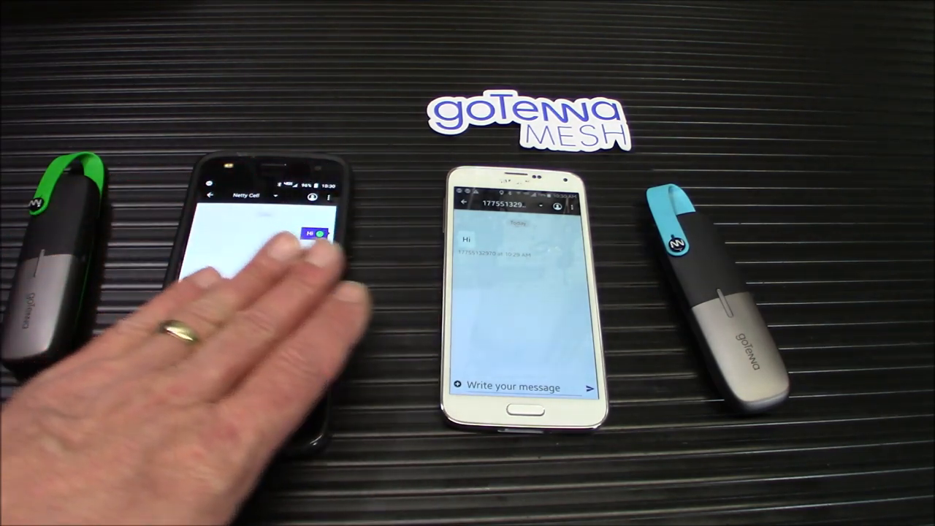
Focus the 'Write your message' field to bring up the reply keyboard.
left_click(255, 263)
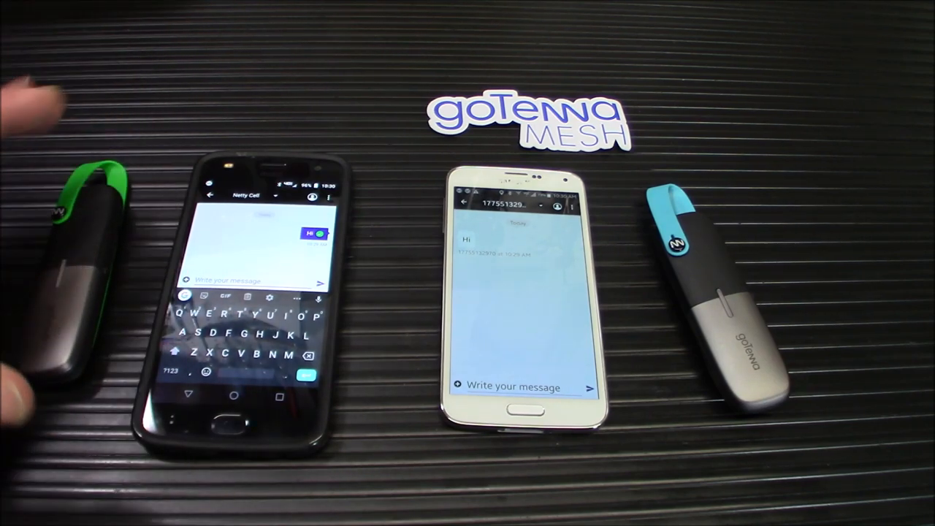
left_click(518, 295)
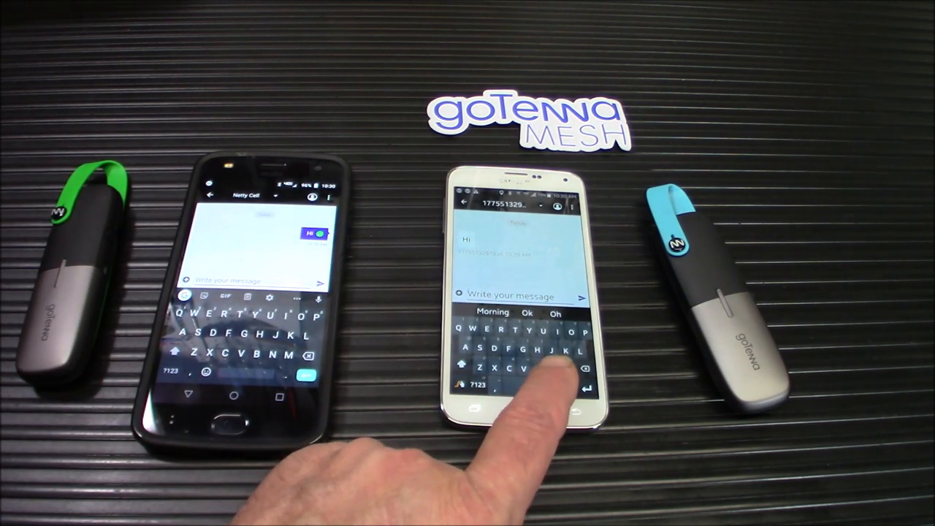